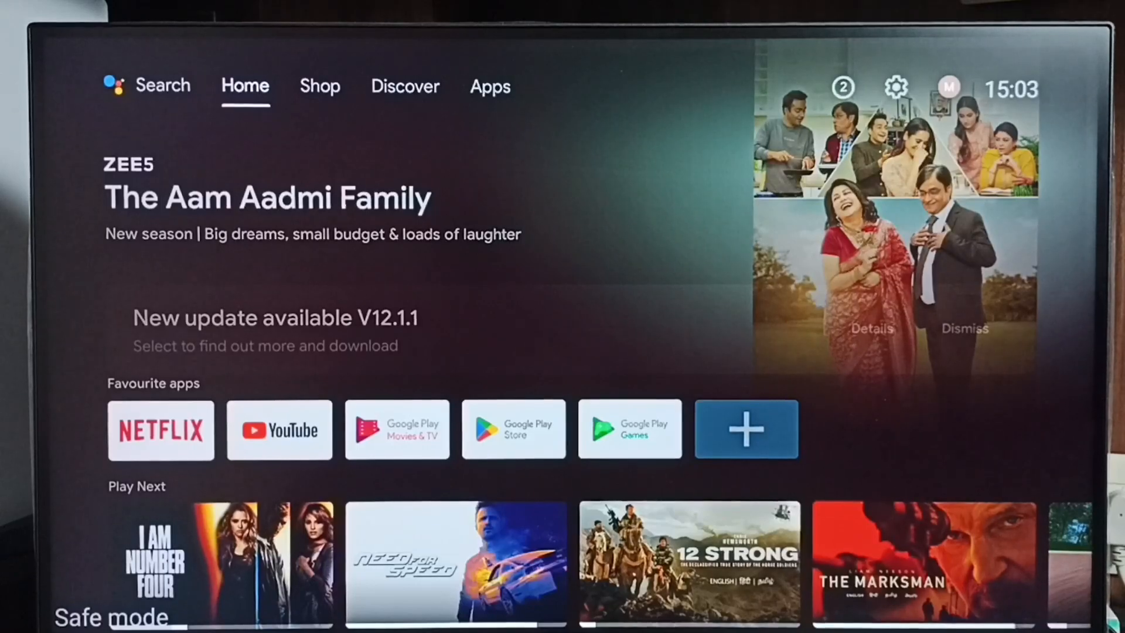
# - Move from Home through the Shop section to the Apps tab listing installed apps
pyautogui.click(319, 86)
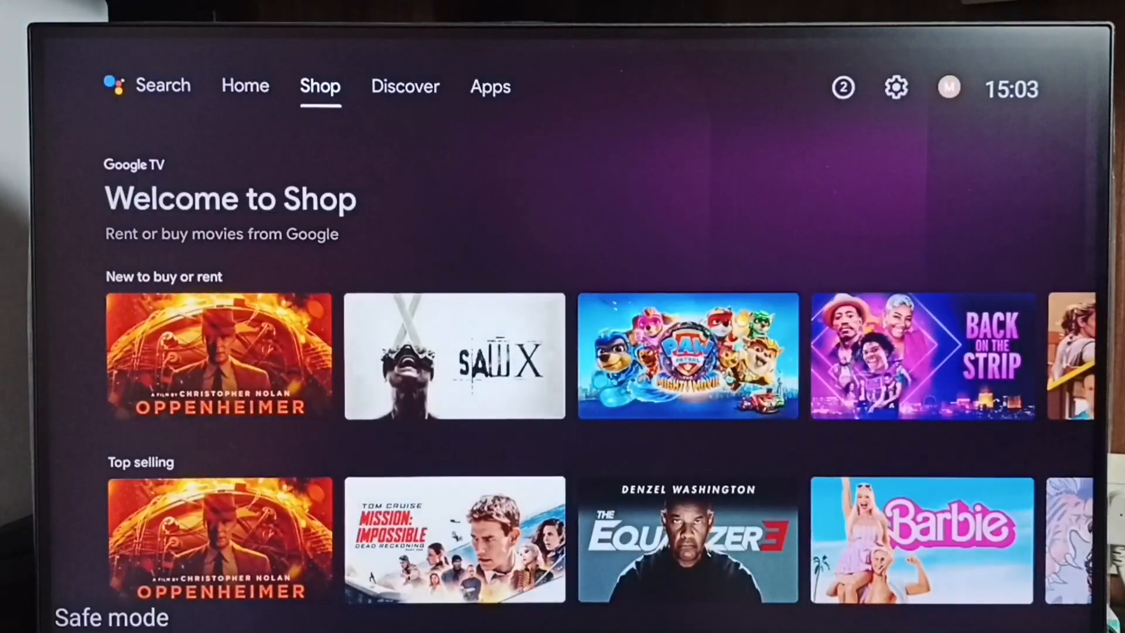
pyautogui.click(490, 86)
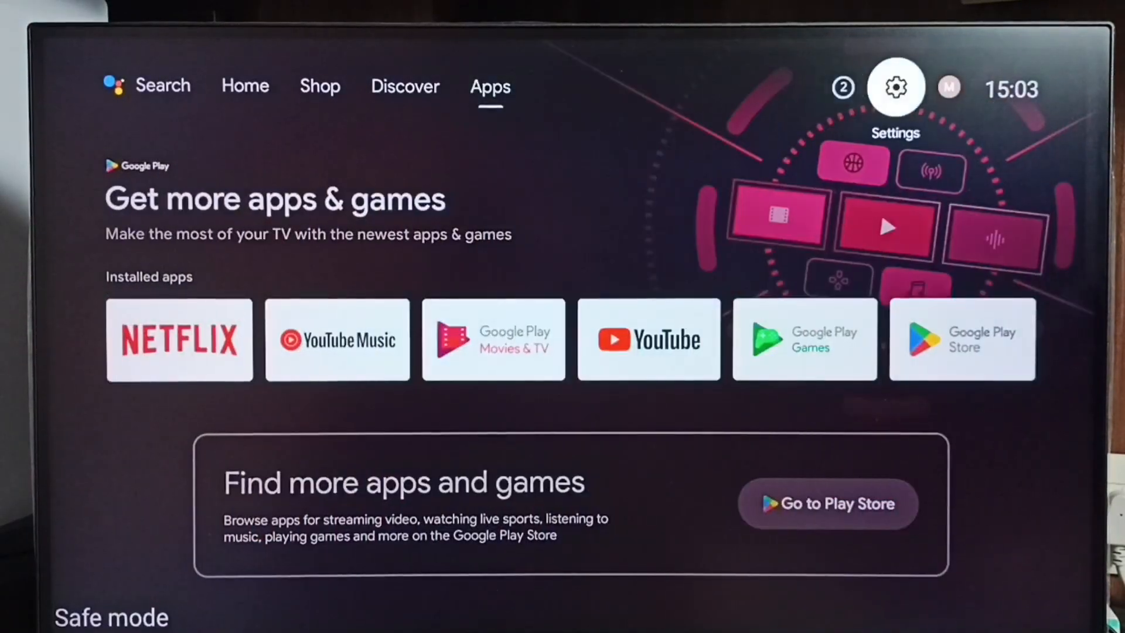
pyautogui.click(894, 86)
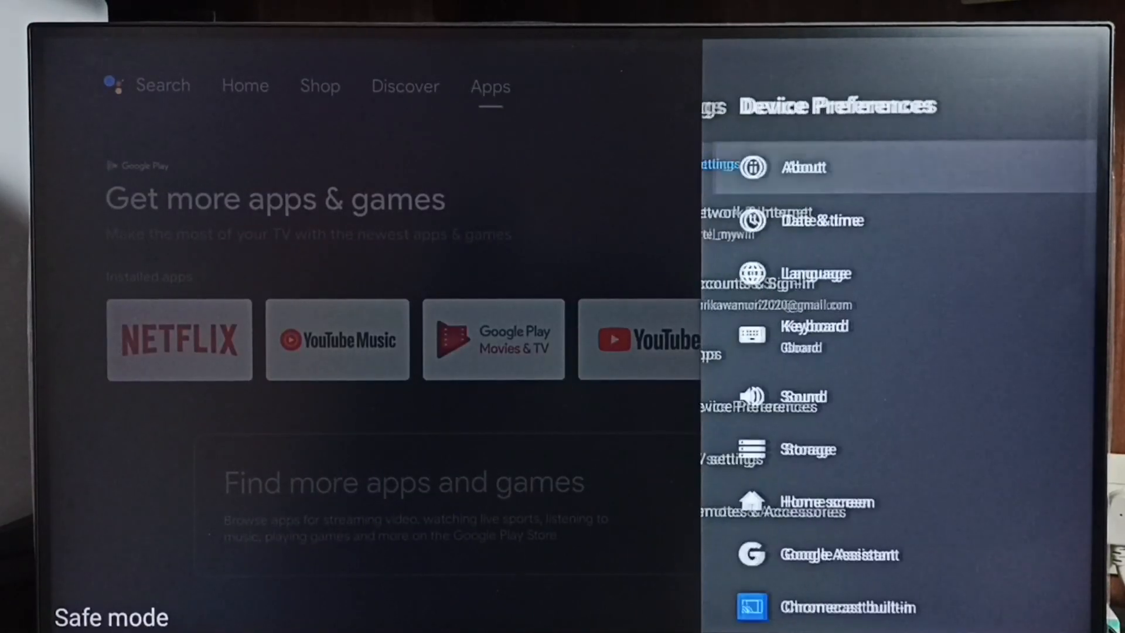
pyautogui.scroll(-3)
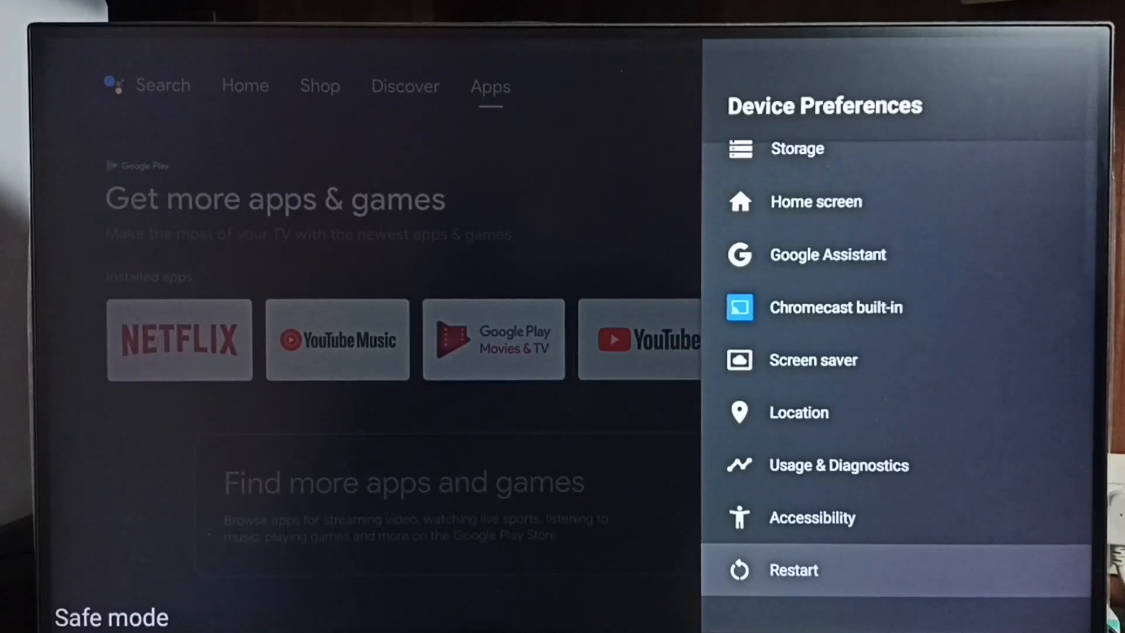
pyautogui.click(792, 569)
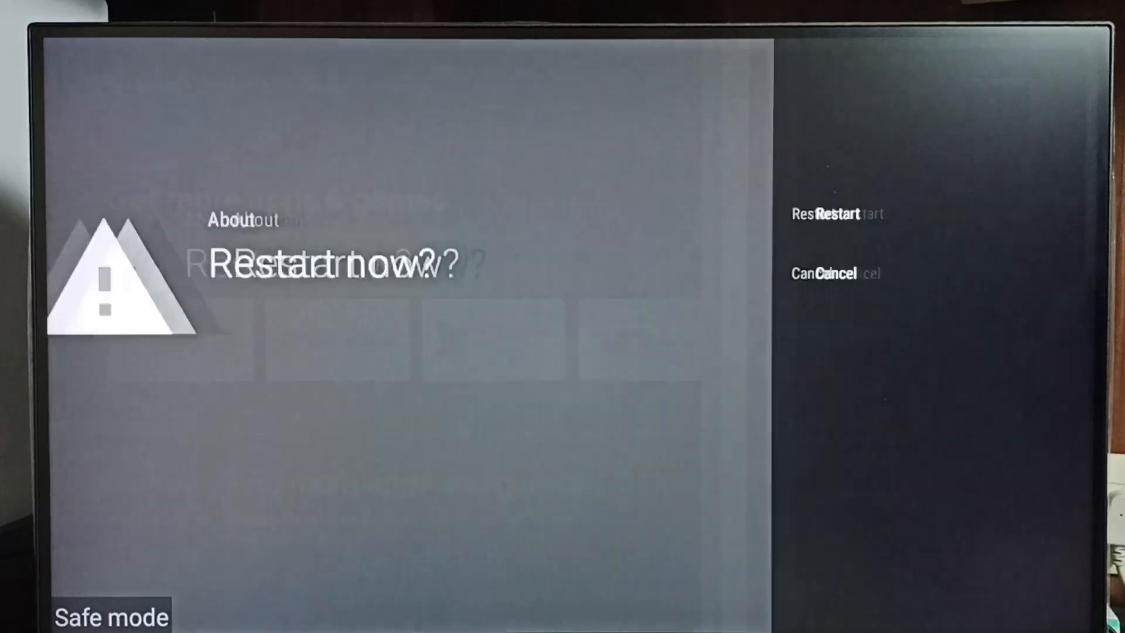
pyautogui.click(846, 273)
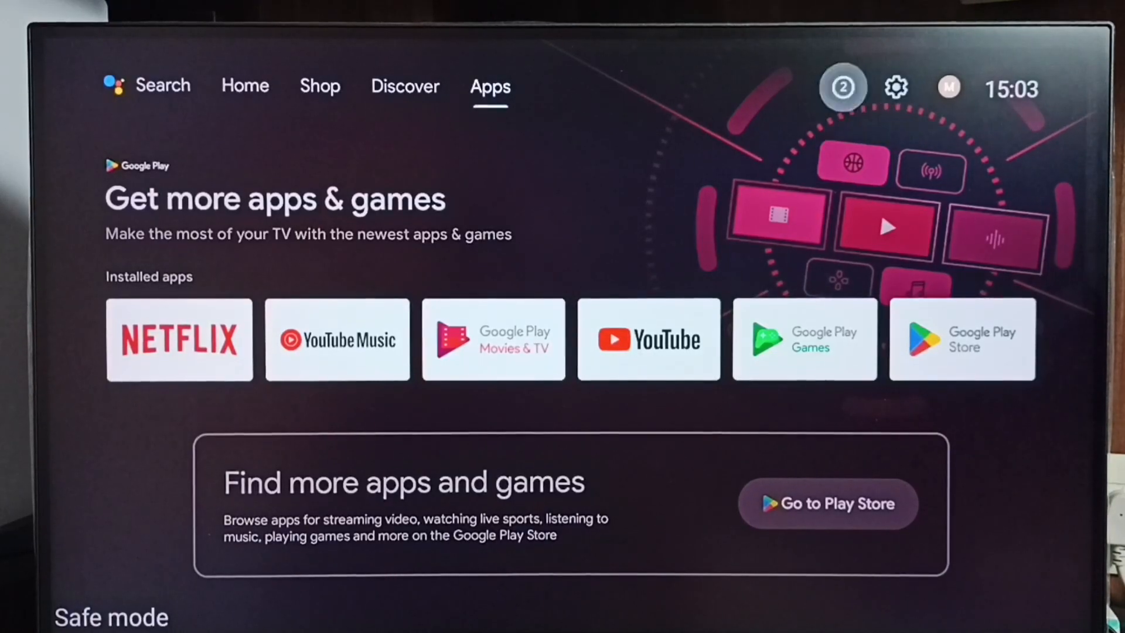
pyautogui.moveTo(894, 86)
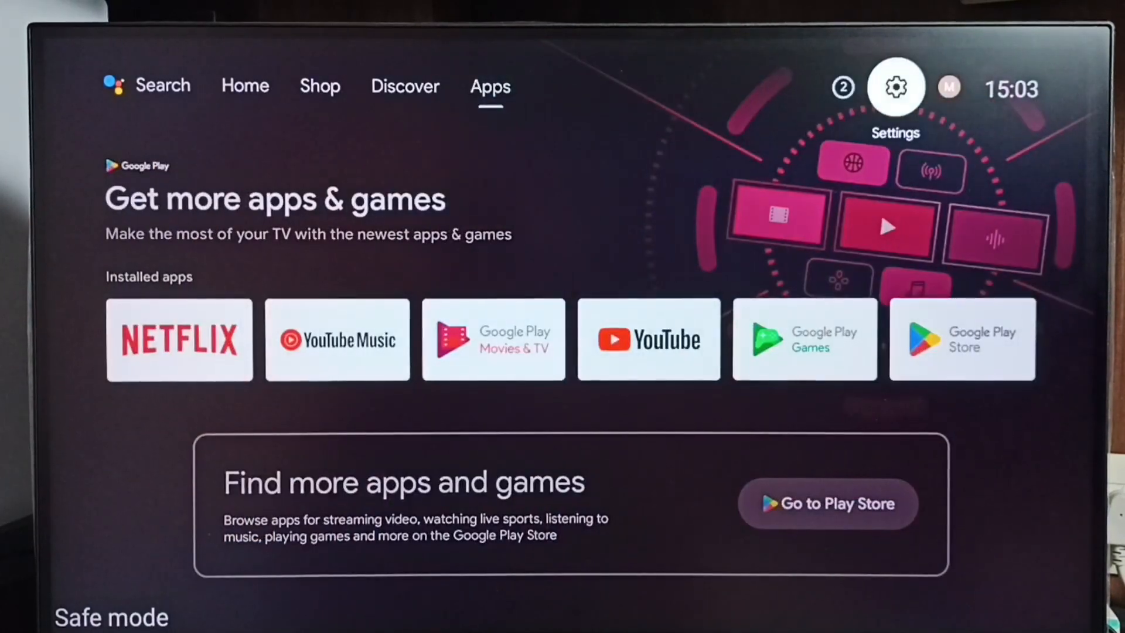
# - Open the TV settings from the gear icon to reach the Apps panel
pyautogui.click(894, 87)
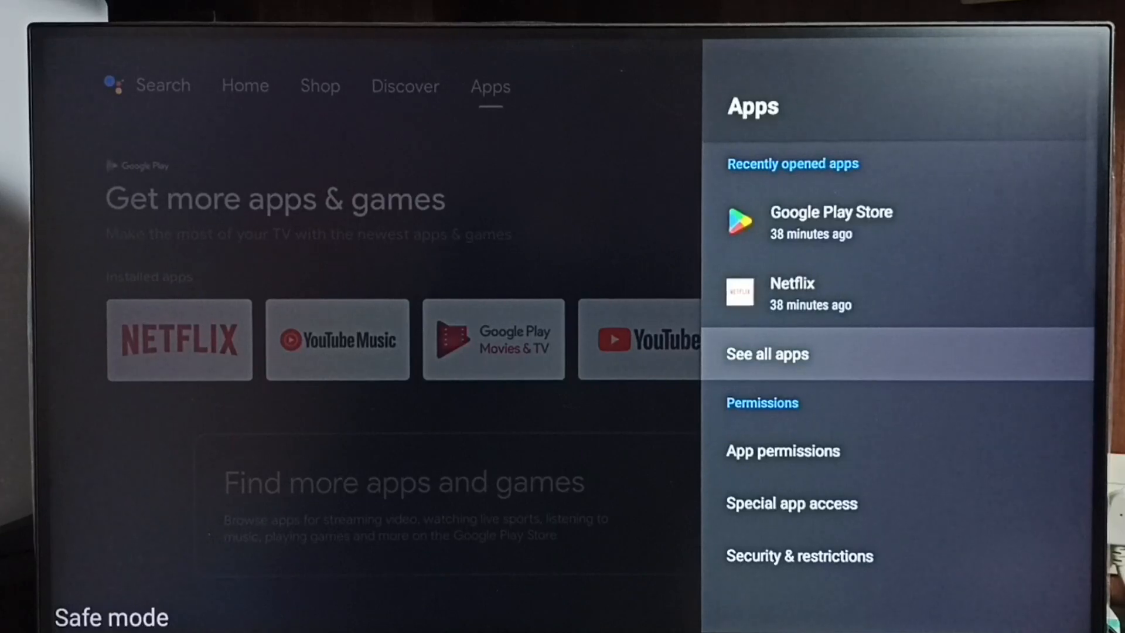
# - Browse all installed apps, viewing Android TV Remote Service and Google Play Movies details
pyautogui.click(767, 353)
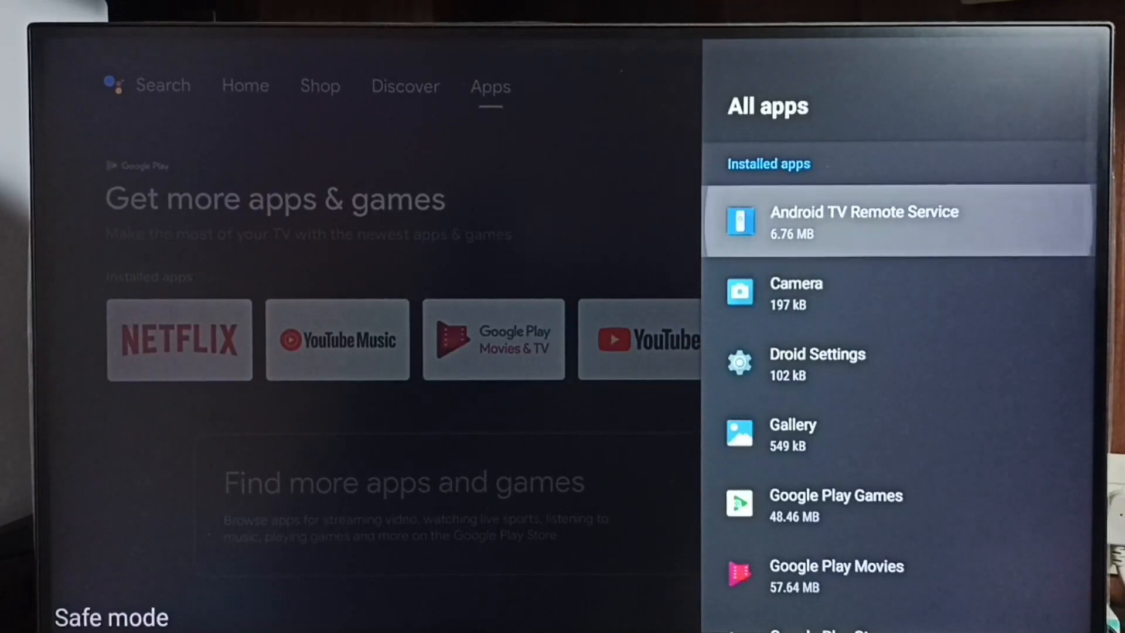
pyautogui.click(863, 218)
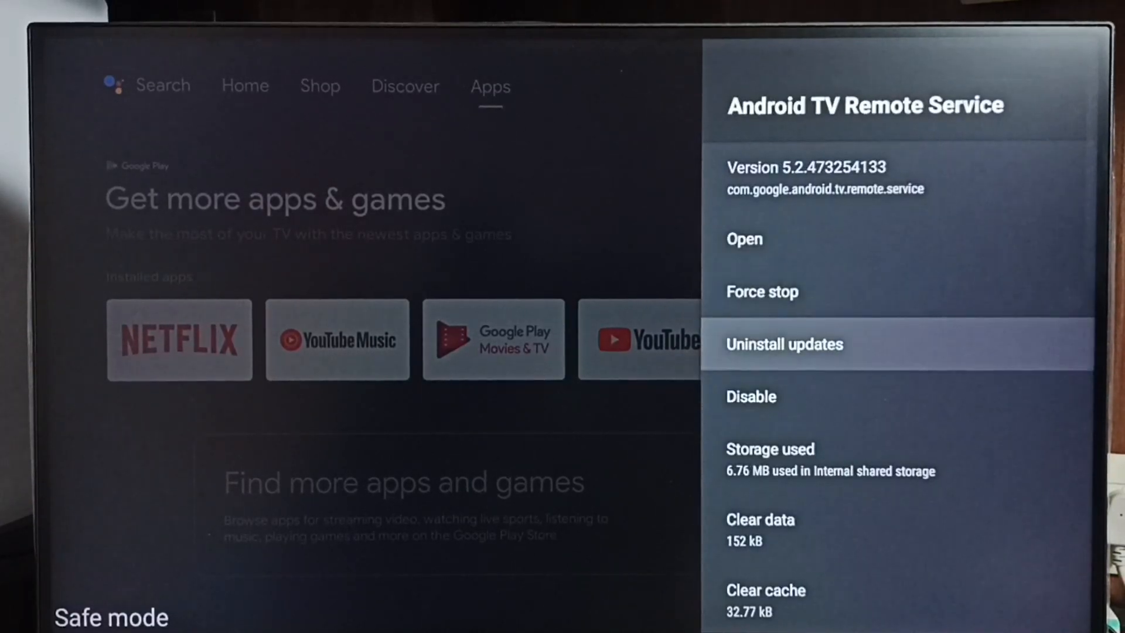
pyautogui.press('Back')
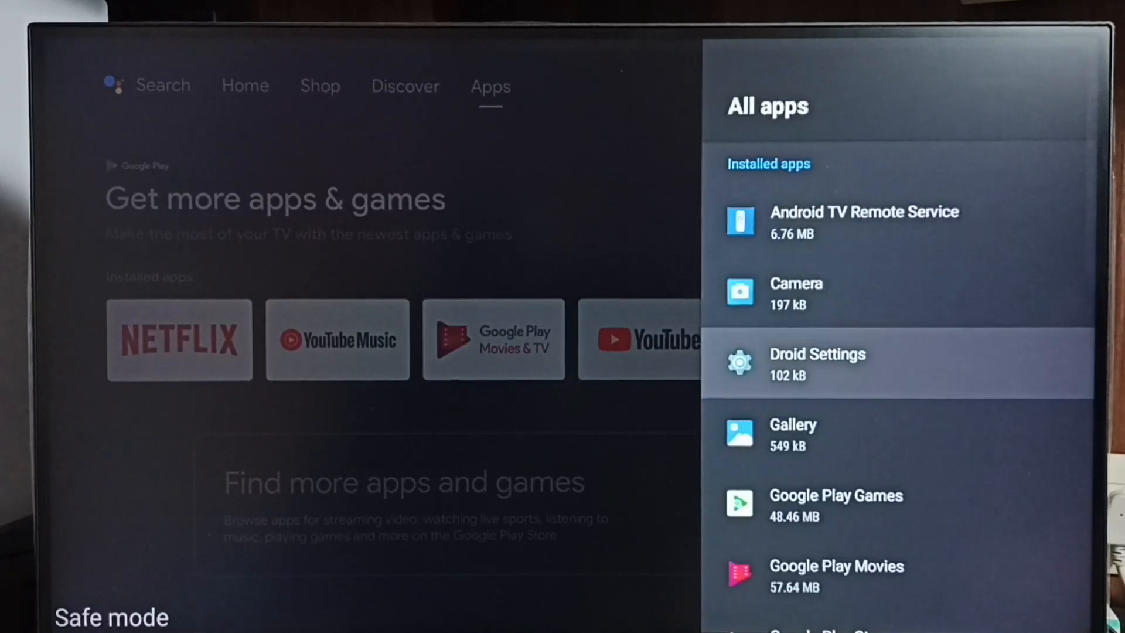
pyautogui.click(835, 505)
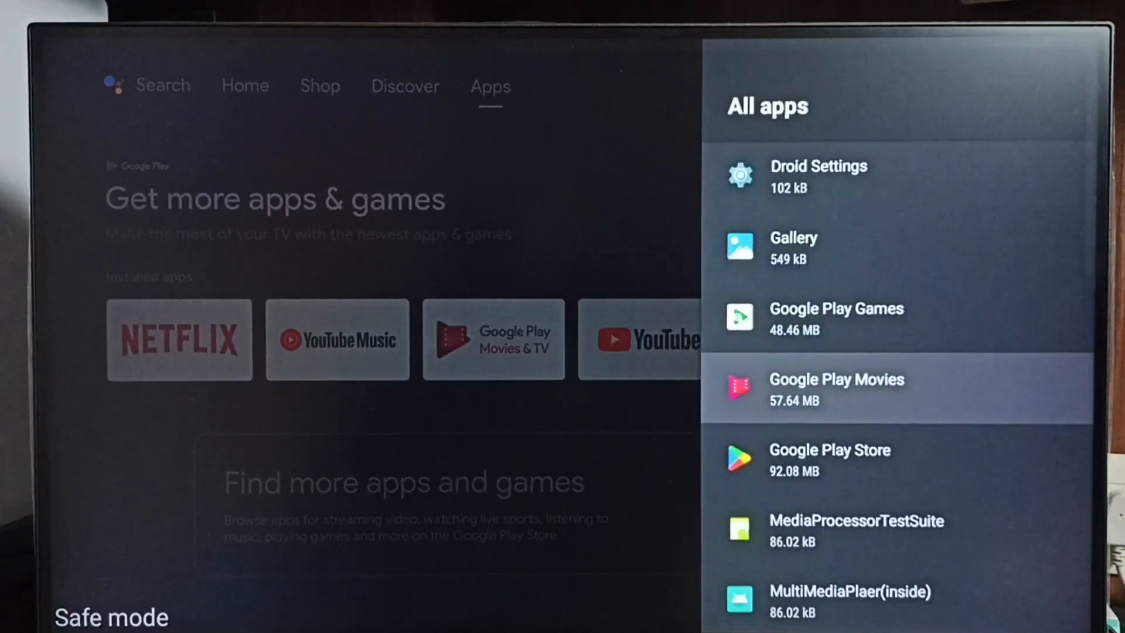
pyautogui.click(834, 386)
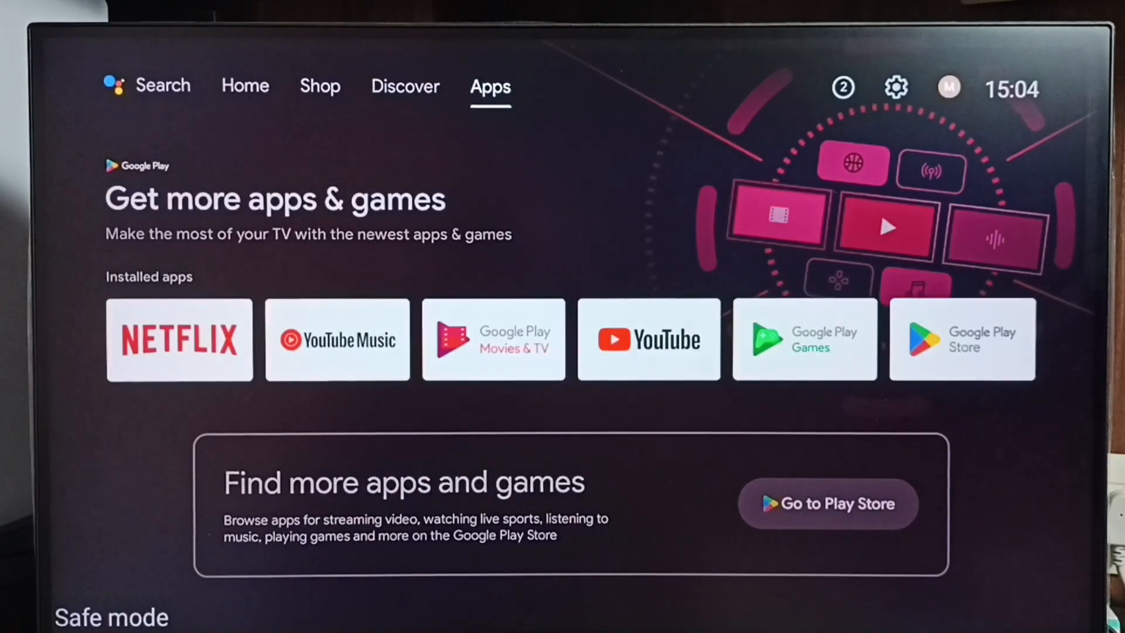
pyautogui.moveTo(894, 87)
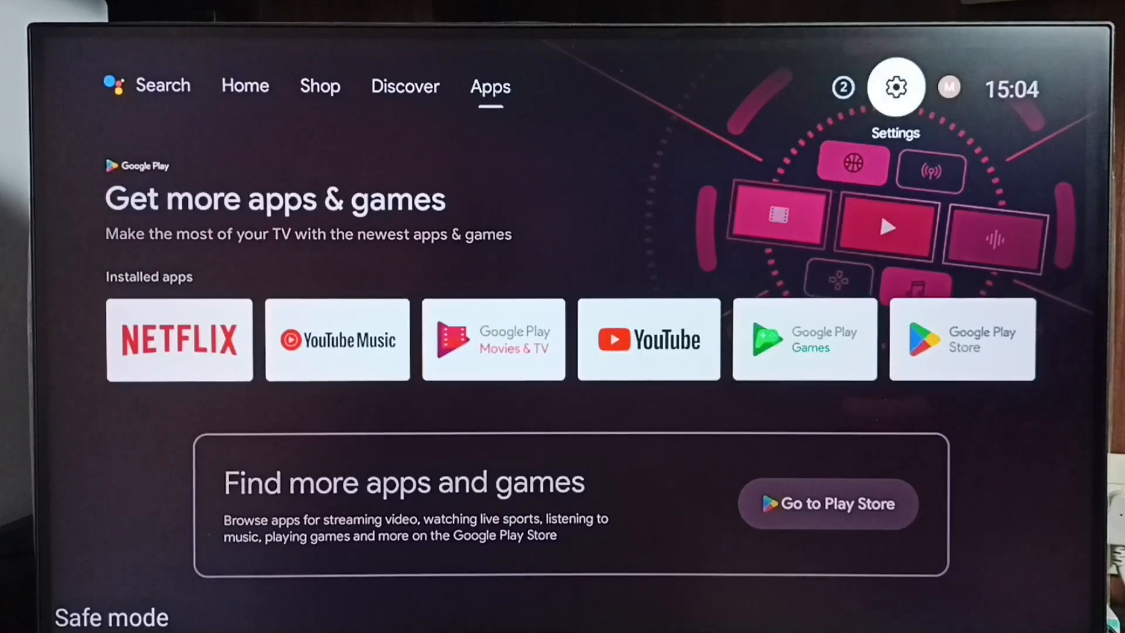
# - Go through Settings and Device Preferences to the factory Reset warning screen
pyautogui.click(895, 86)
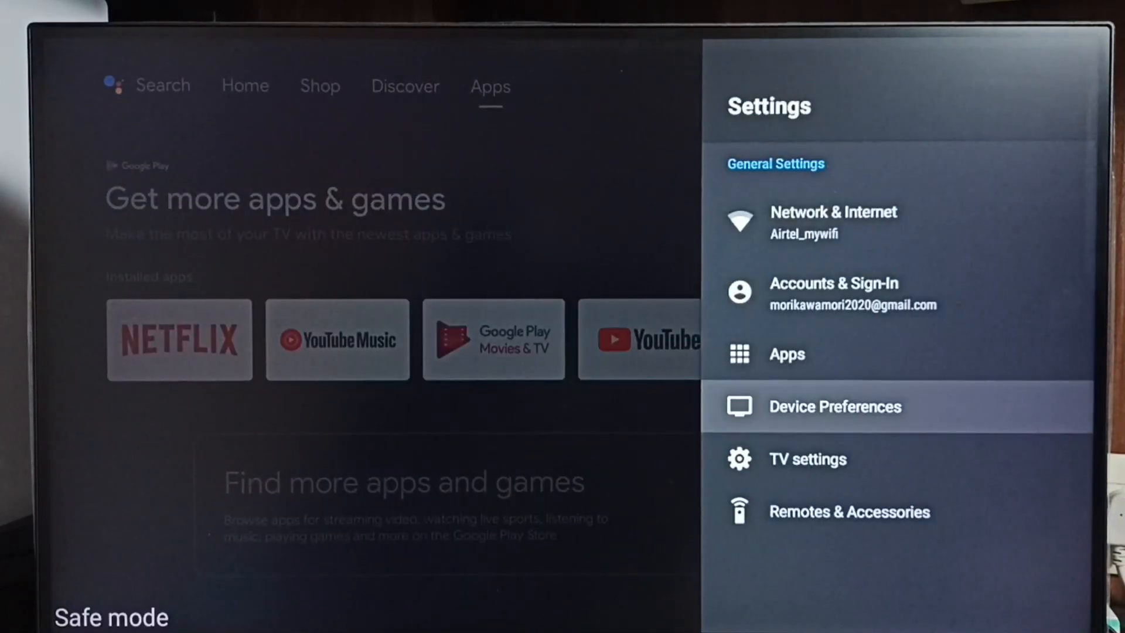
pyautogui.click(835, 406)
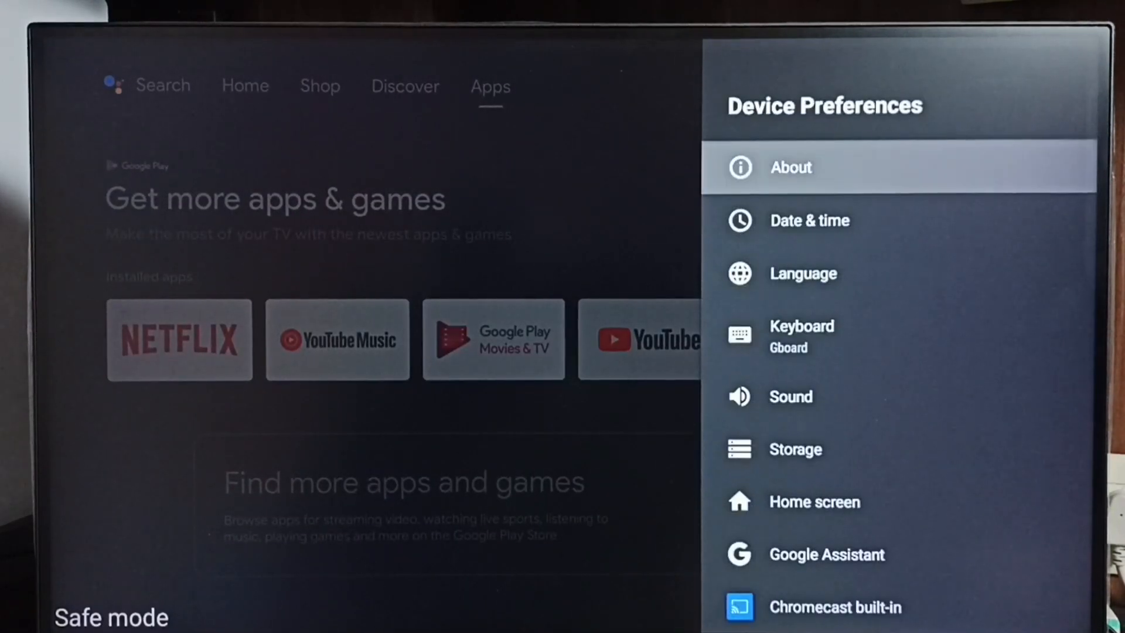
pyautogui.click(790, 166)
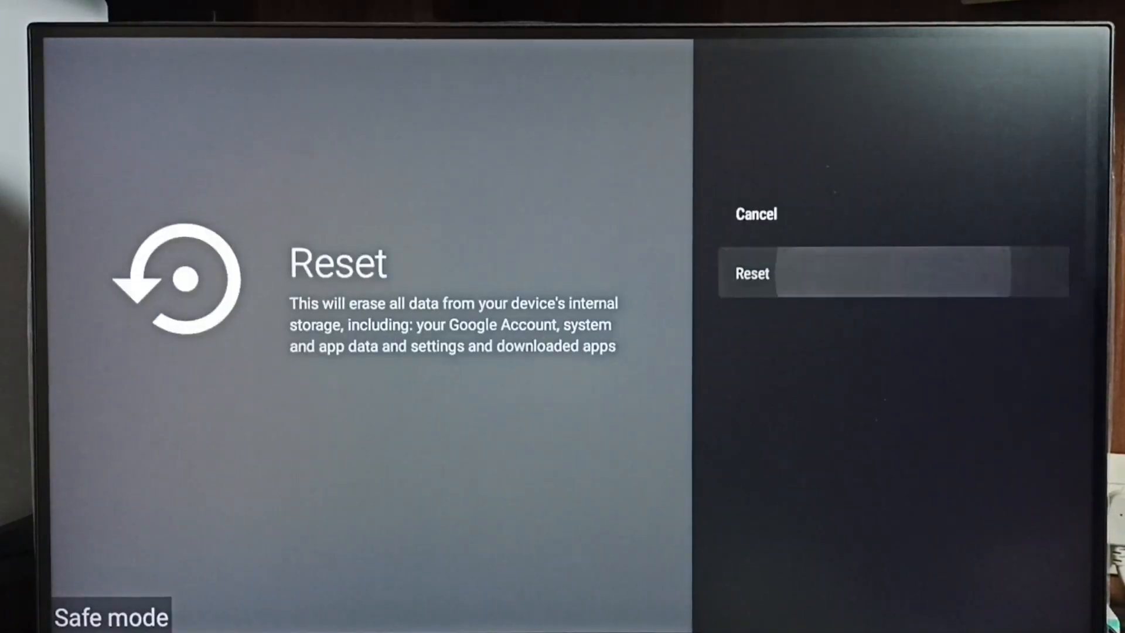
pyautogui.click(751, 274)
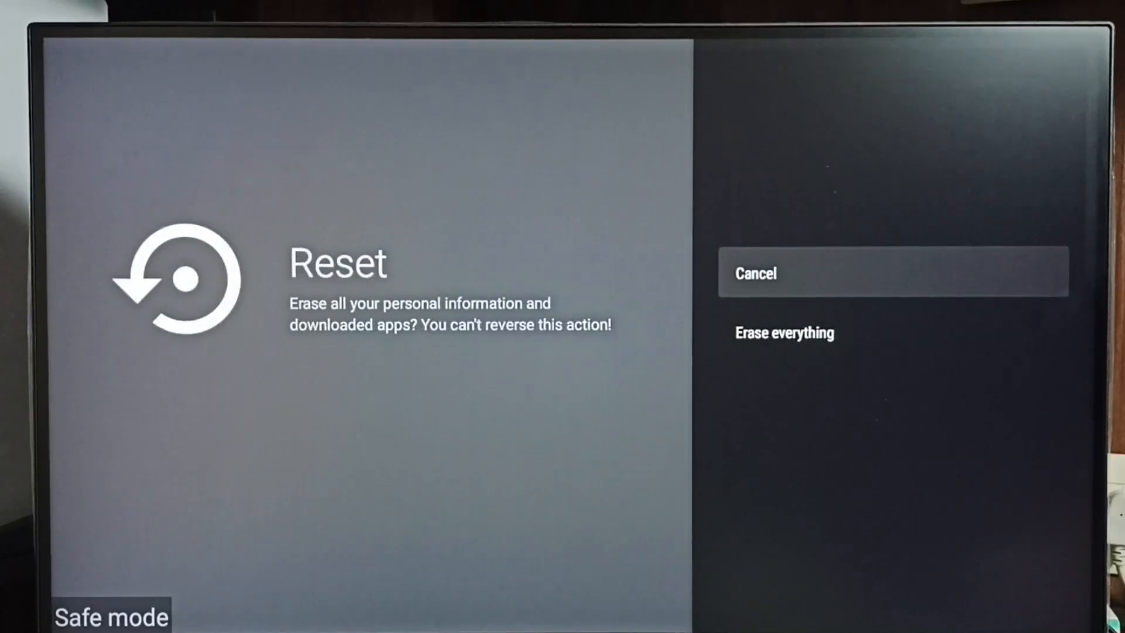
pyautogui.click(784, 332)
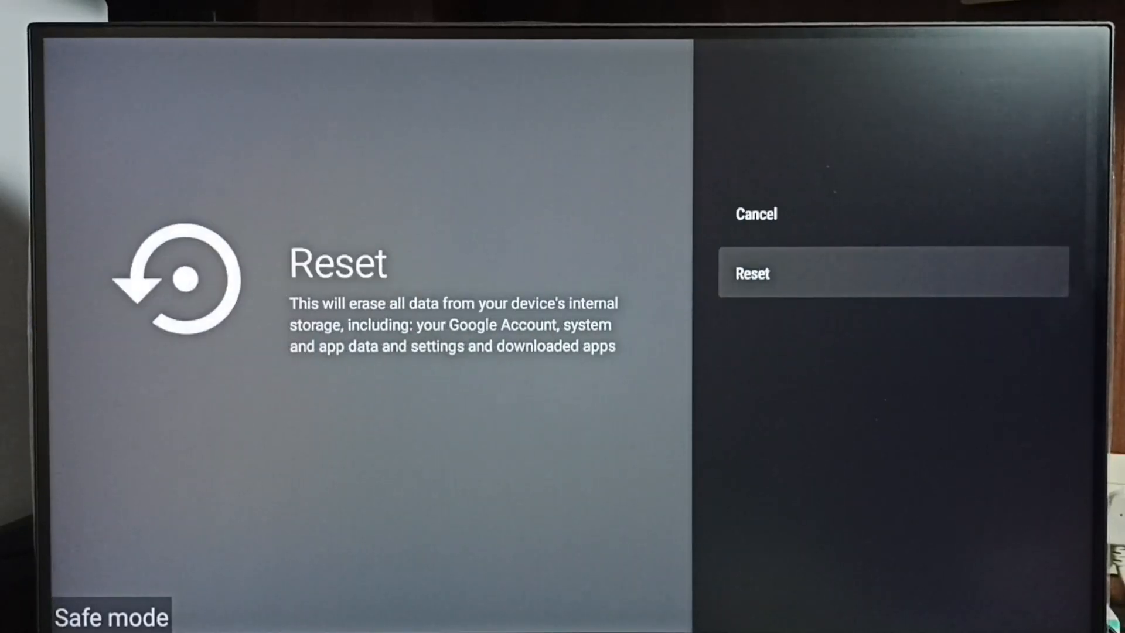